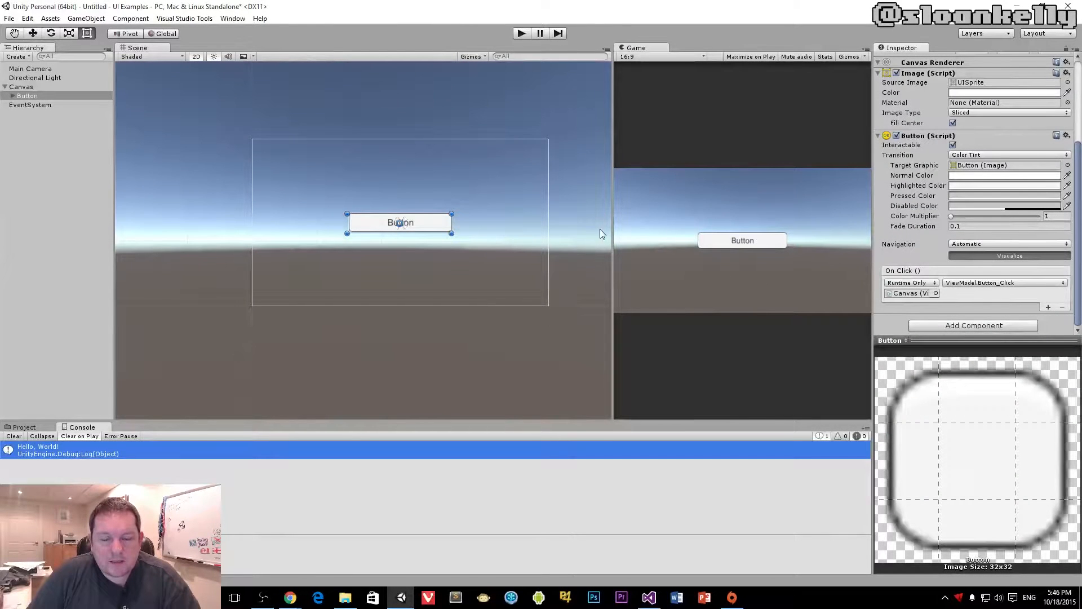
- Write an empty public void Button_String(string msg) method below Button_Click in ViewModel
{"action": "left_click", "coordinate": [648, 597]}
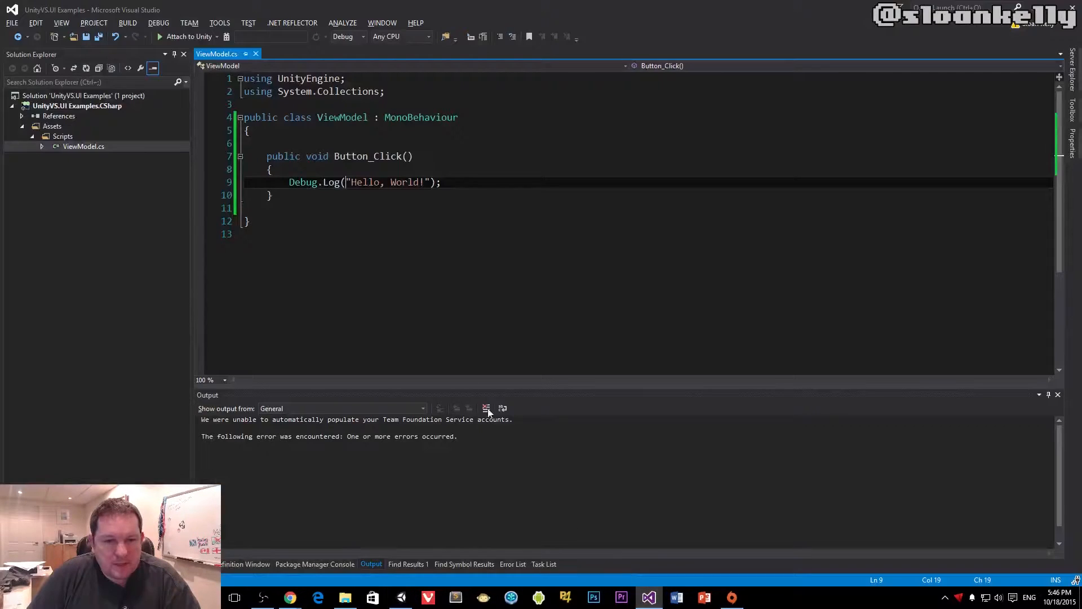
{"action": "key", "text": "enter"}
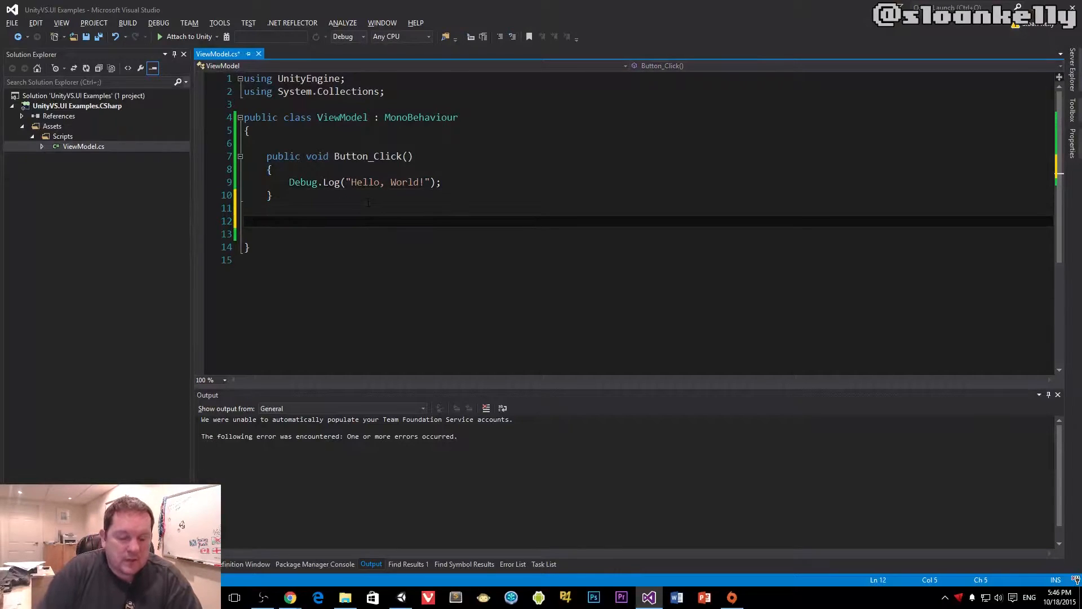
{"action": "type", "text": "public void"}
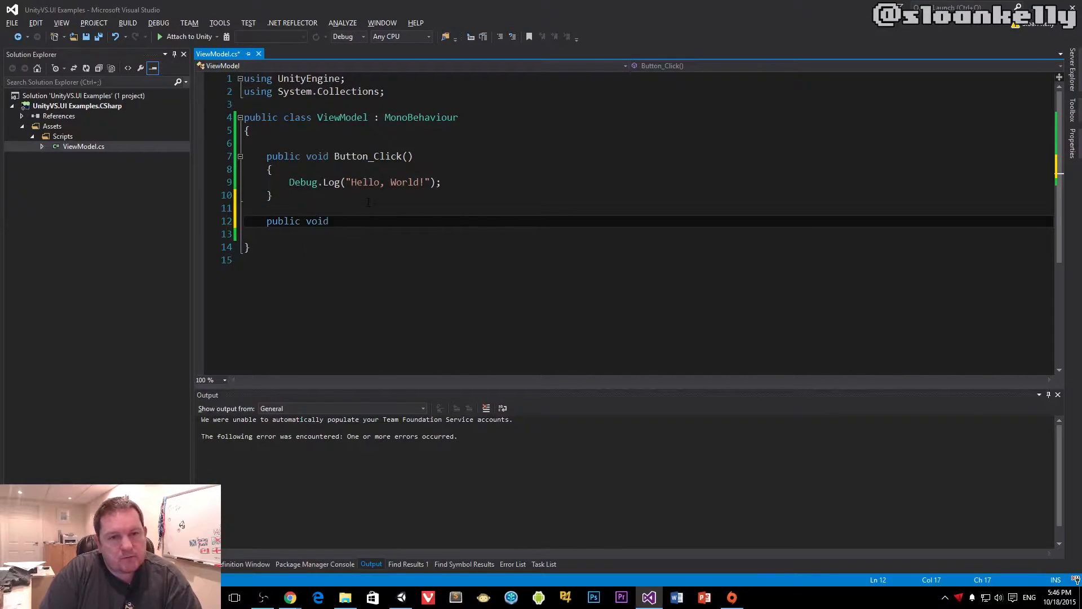
{"action": "type", "text": "Button_"}
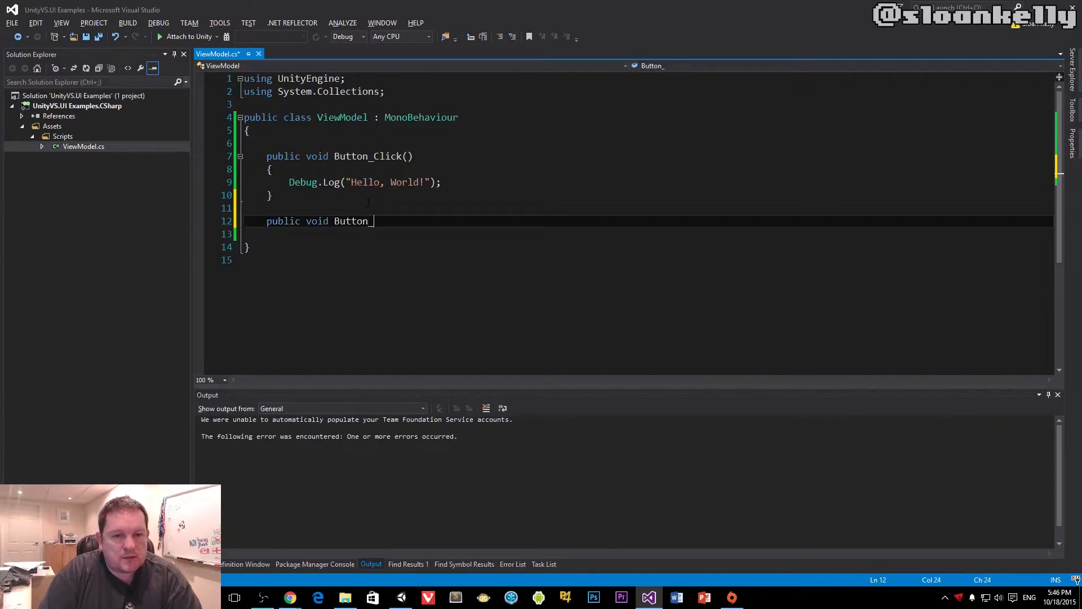
{"action": "type", "text": "String("}
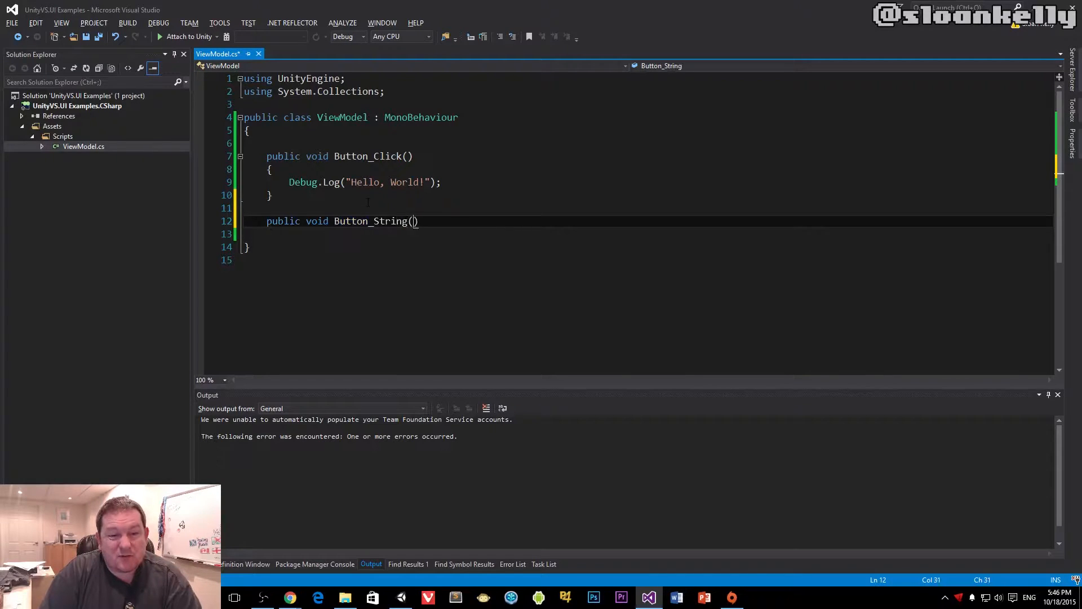
{"action": "type", "text": "string"}
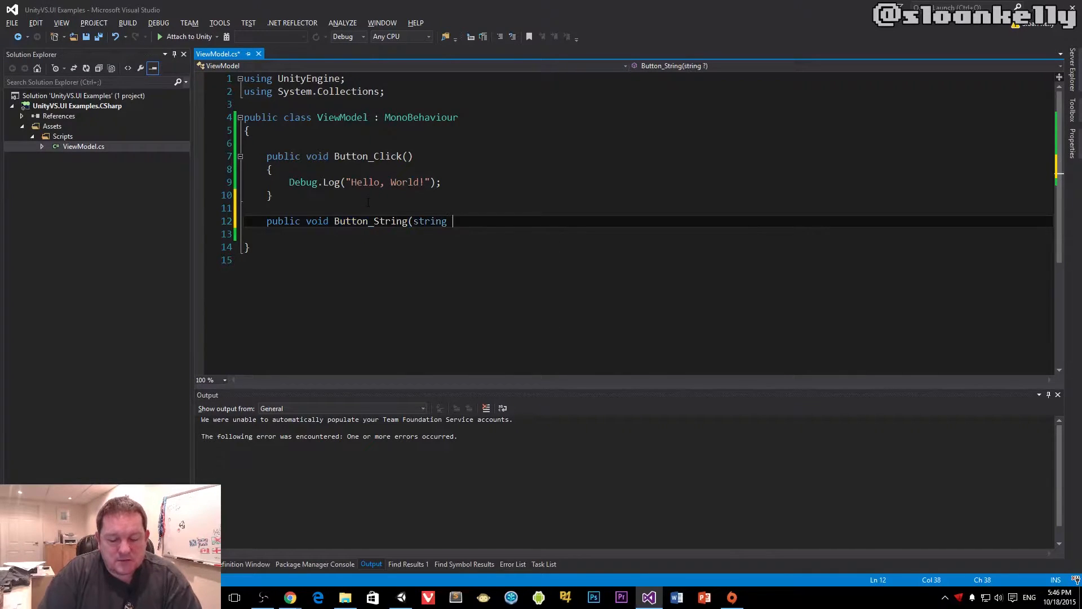
{"action": "type", "text": "msg)"}
{"action": "left_click", "coordinate": [647, 234]}
{"action": "type", "text": "{"}
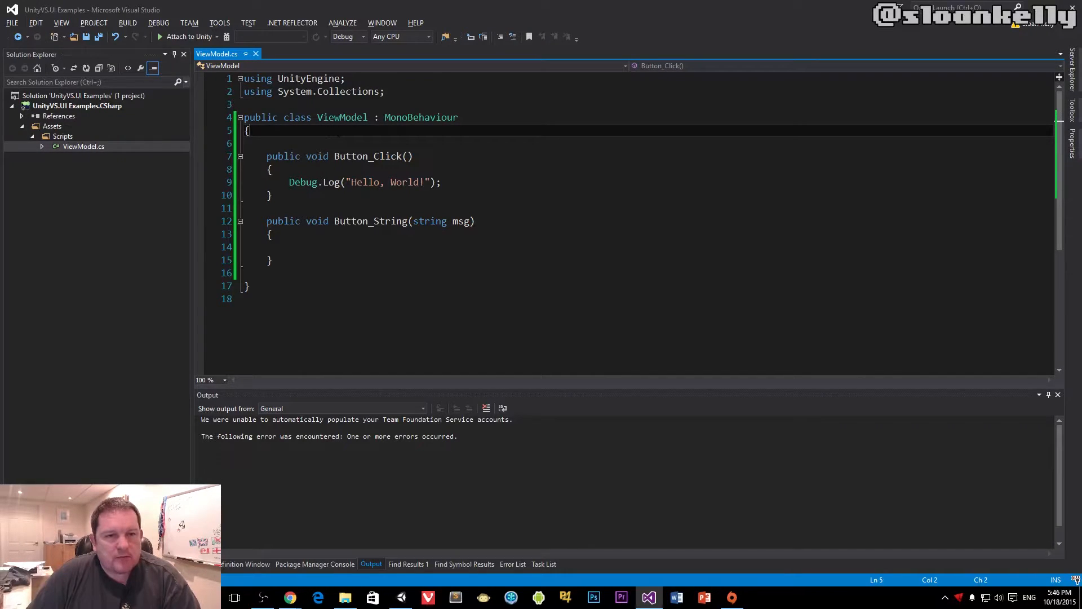
{"action": "key", "text": "Down"}
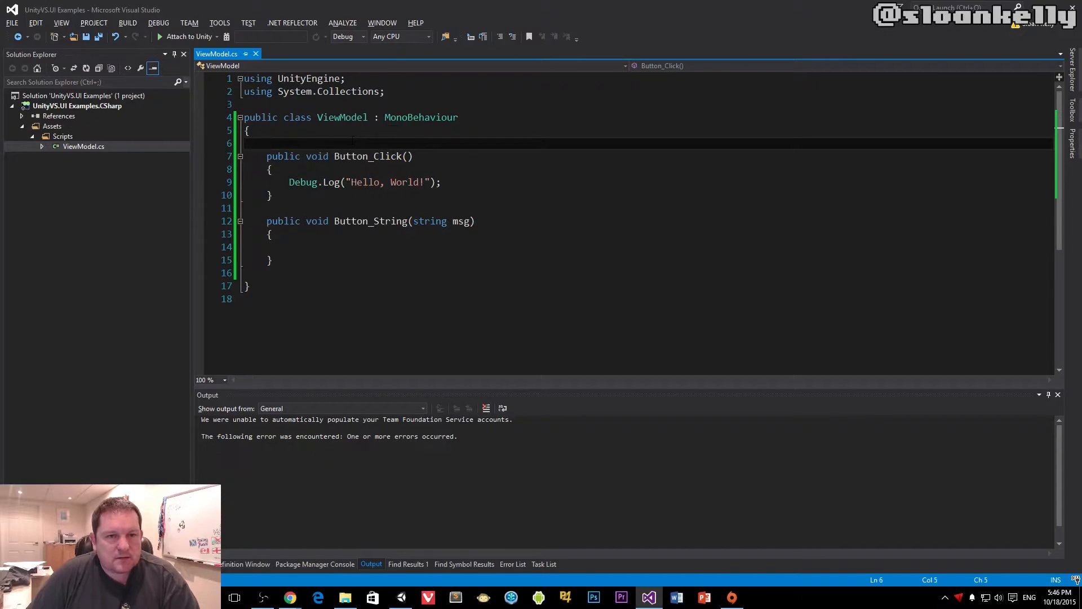
{"action": "left_click", "coordinate": [400, 597]}
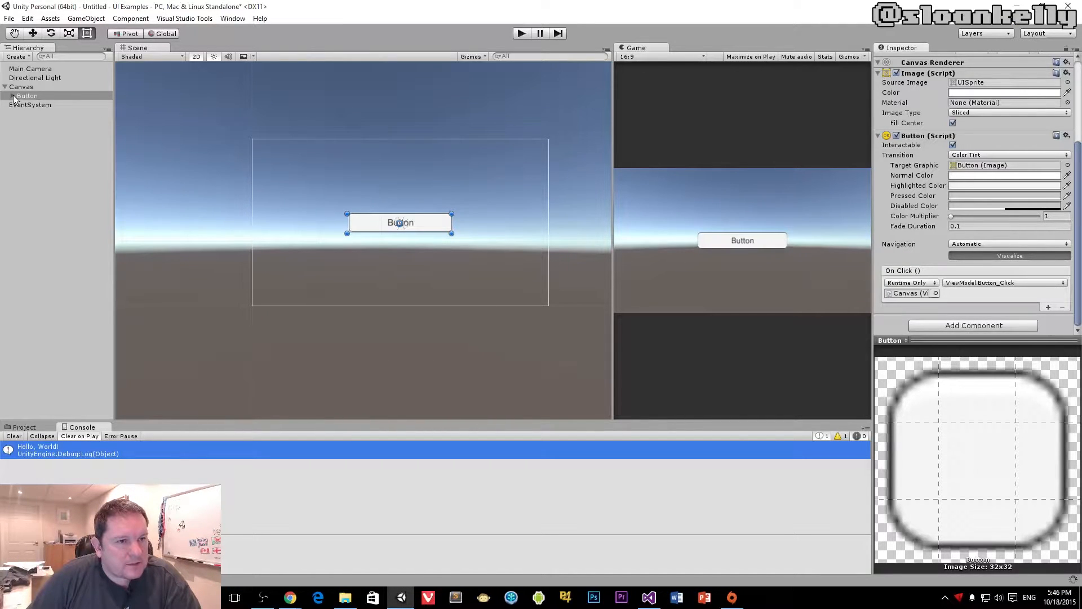
- Change the button's Text child label from Button to 'Click me' in the Inspector
{"action": "left_click", "coordinate": [5, 95]}
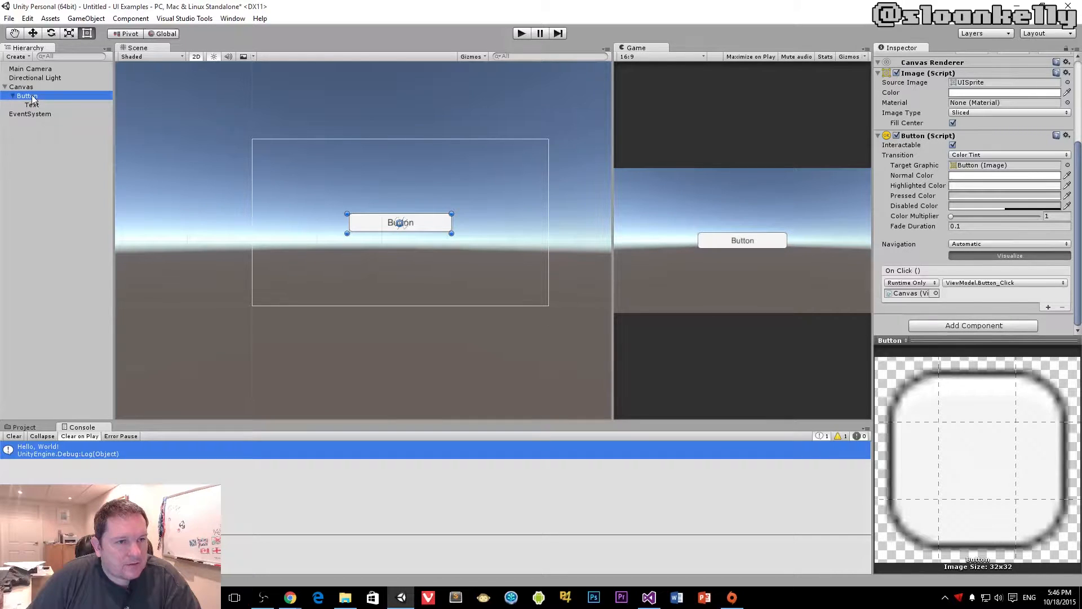
{"action": "double_click", "coordinate": [27, 95]}
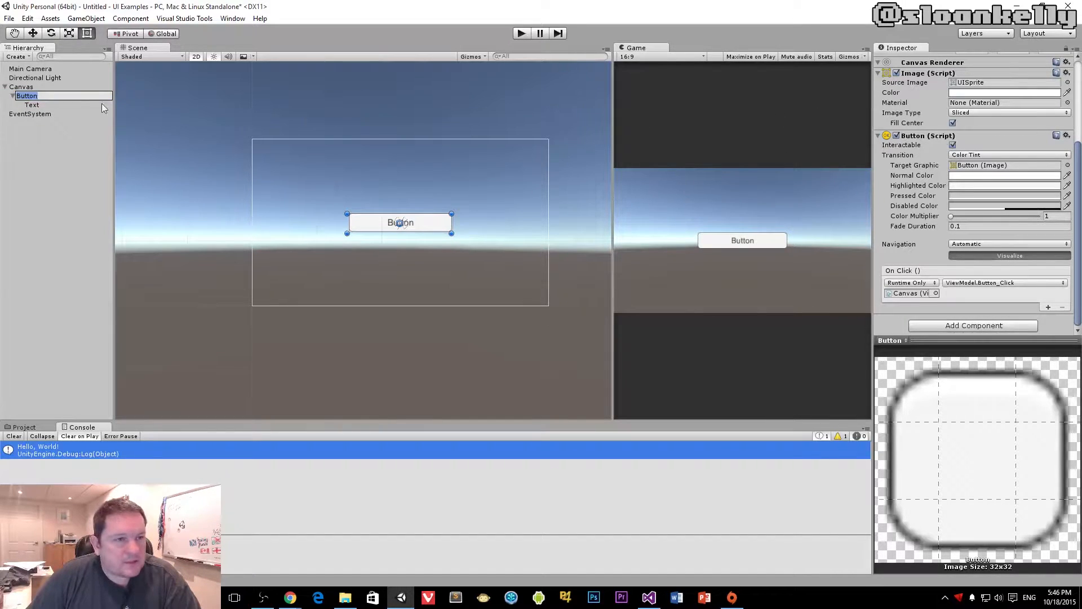
{"action": "left_click", "coordinate": [31, 105]}
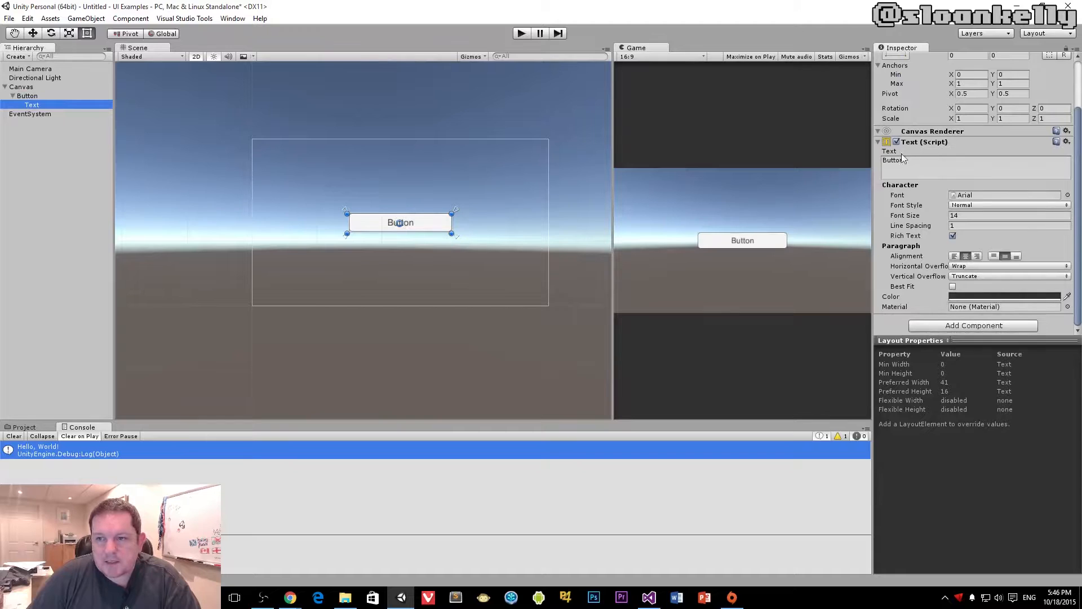
{"action": "left_click", "coordinate": [974, 160]}
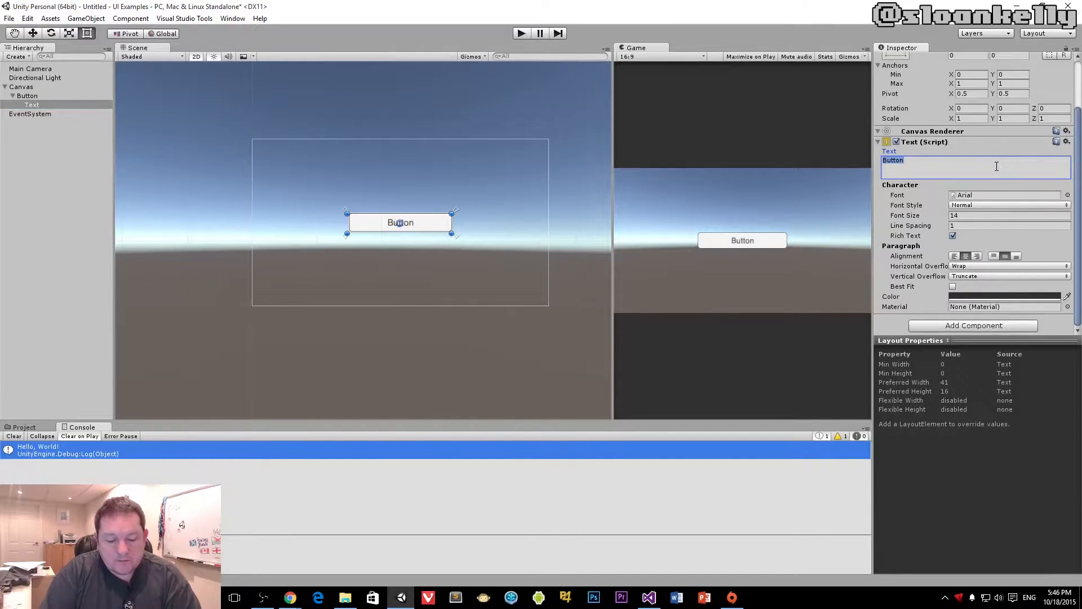
{"action": "type", "text": "Text"}
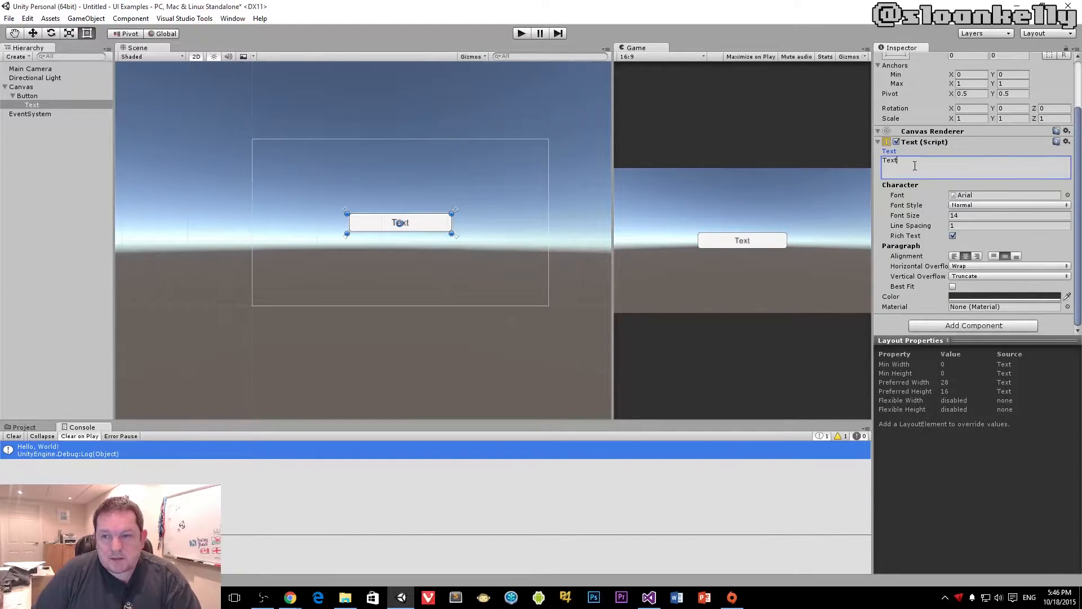
{"action": "type", "text": "But"}
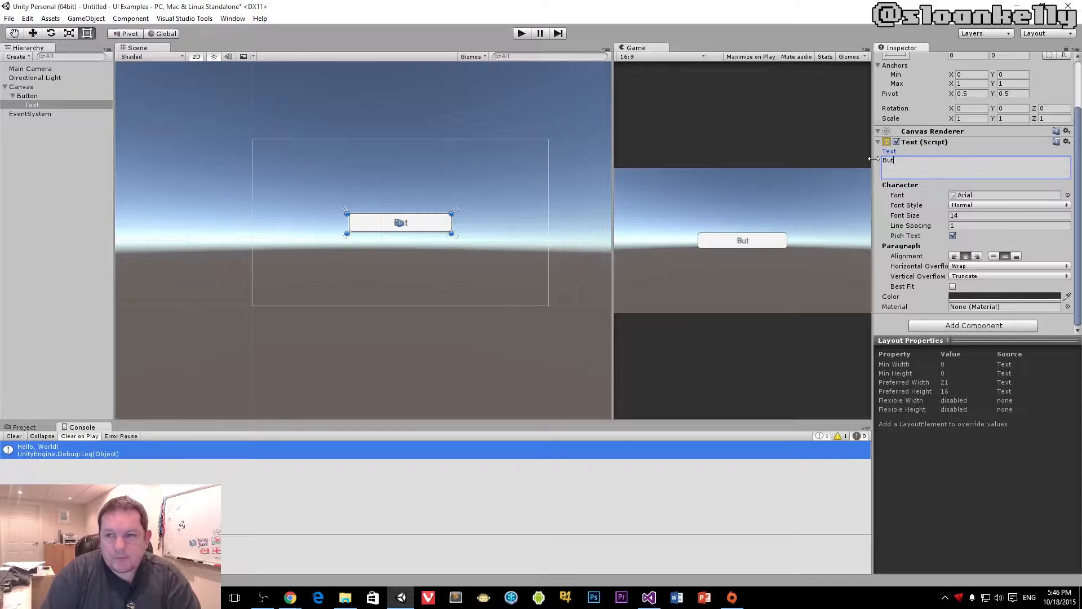
{"action": "type", "text": "Click me"}
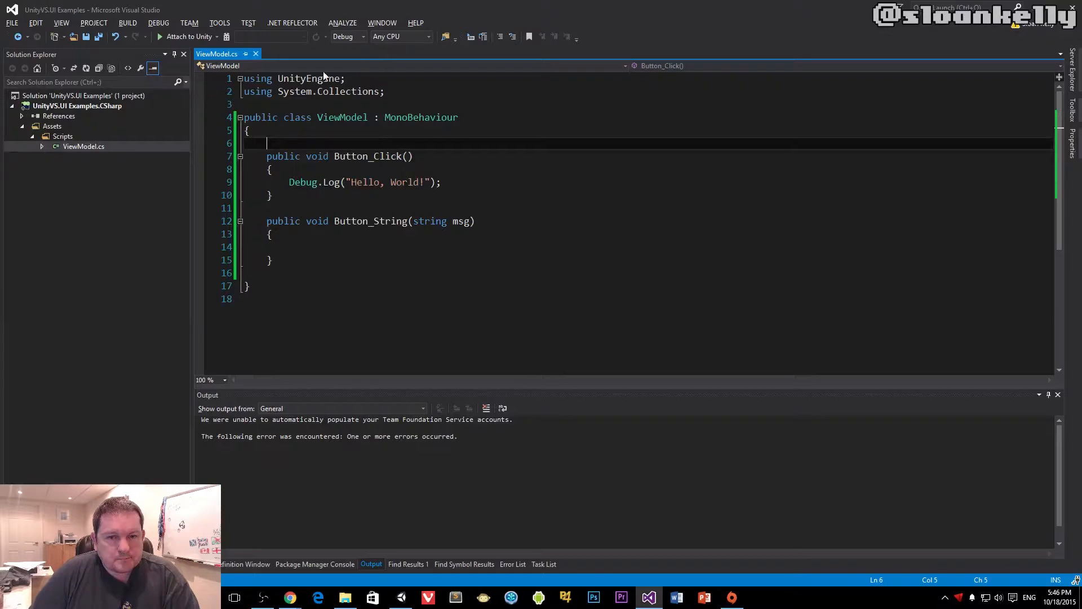
- Declare a public Text buttonText field and add the UnityEngine.UI using directive
{"action": "type", "text": "public TextAlignment"}
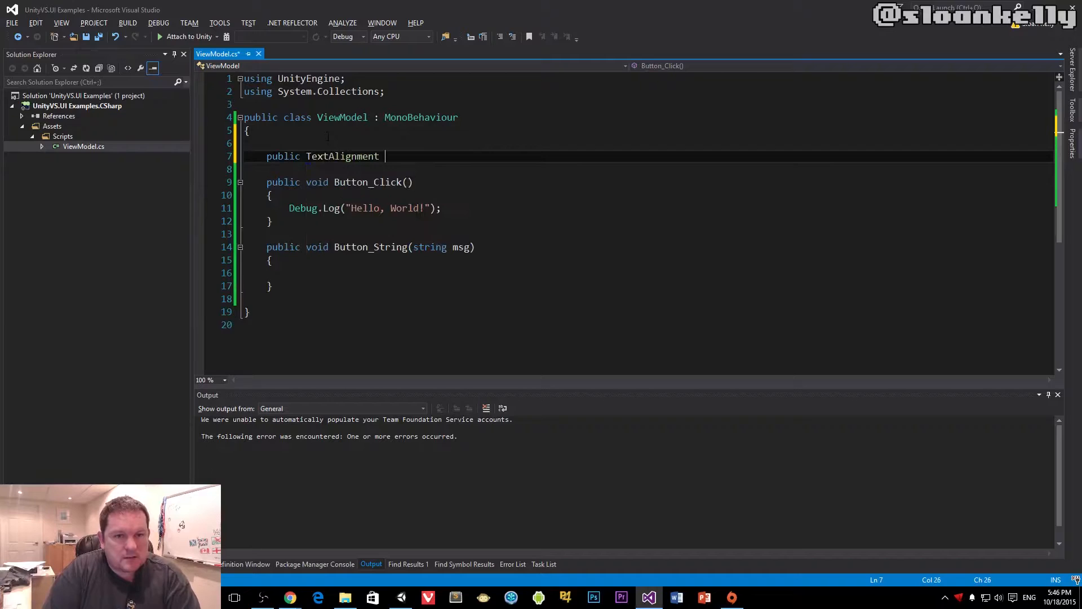
{"action": "type", "text": "Text b"}
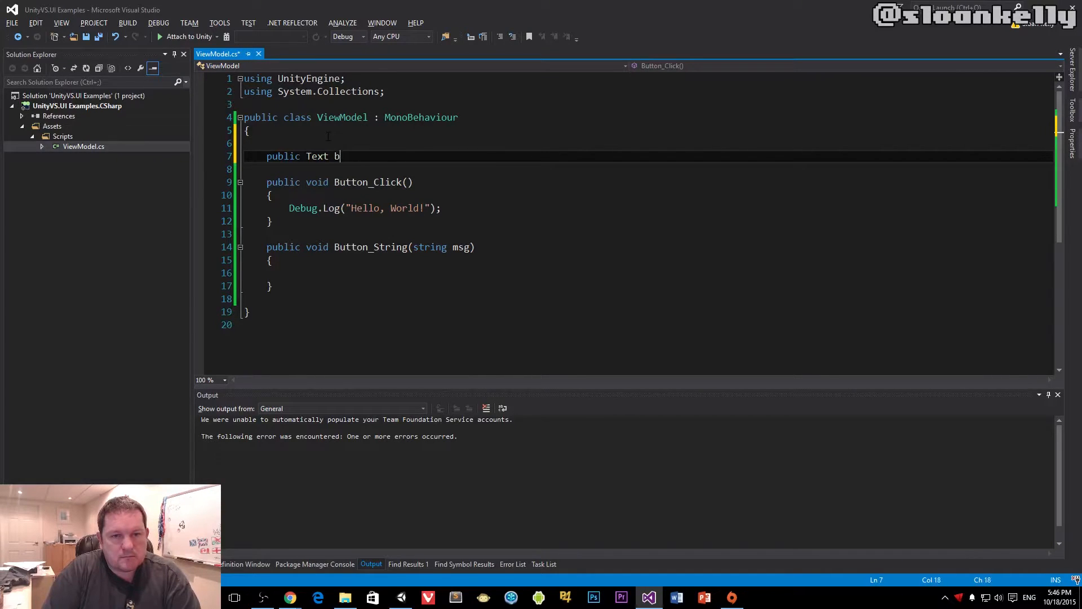
{"action": "type", "text": "uttonText;"}
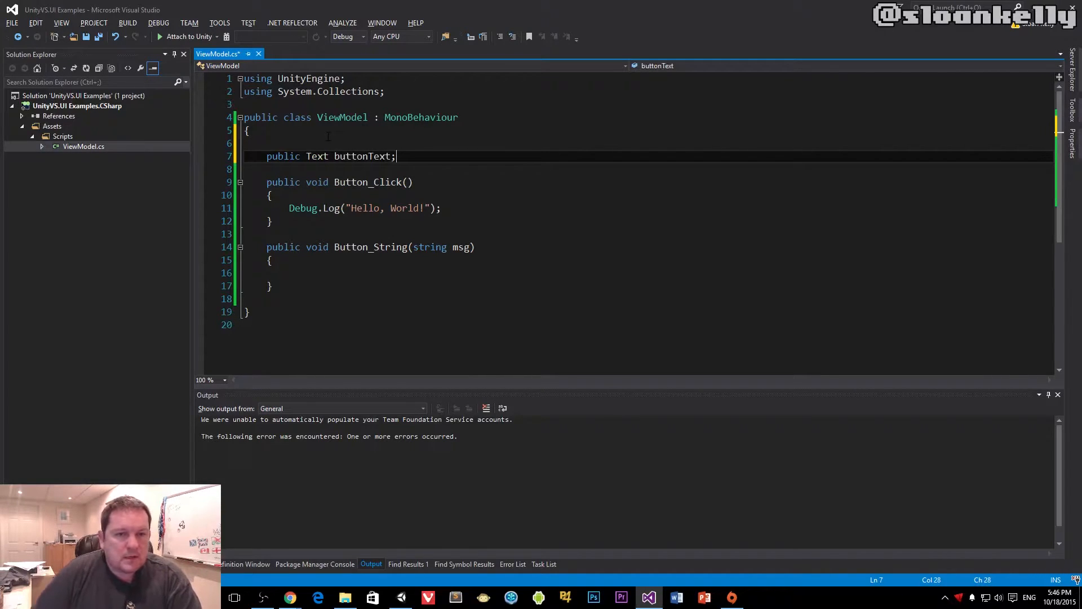
{"action": "right_click", "coordinate": [345, 156]}
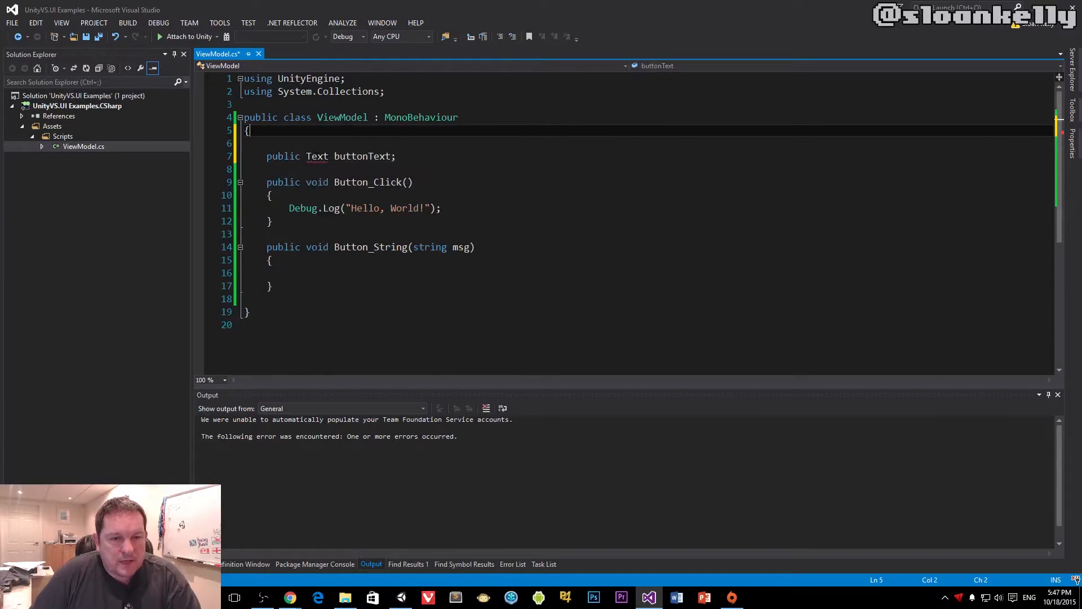
{"action": "right_click", "coordinate": [317, 156]}
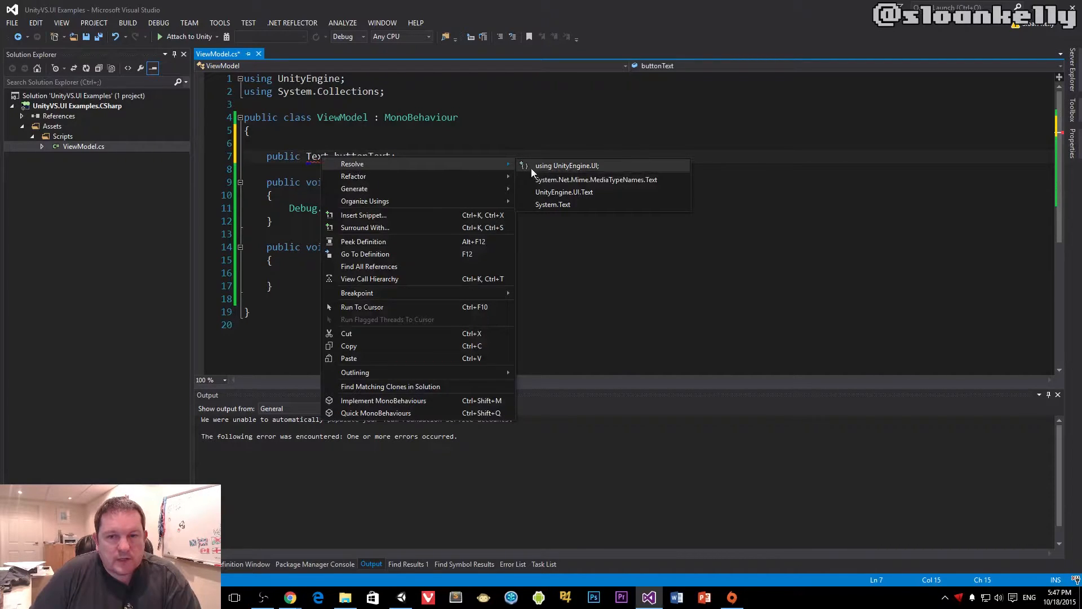
{"action": "mouse_move", "coordinate": [610, 170]}
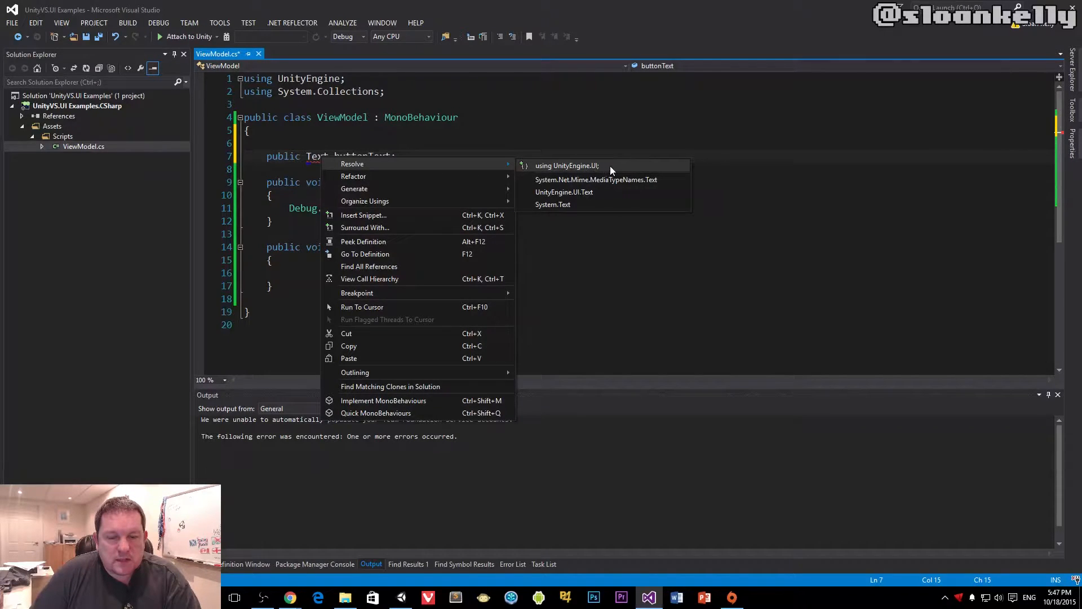
{"action": "left_click", "coordinate": [566, 166]}
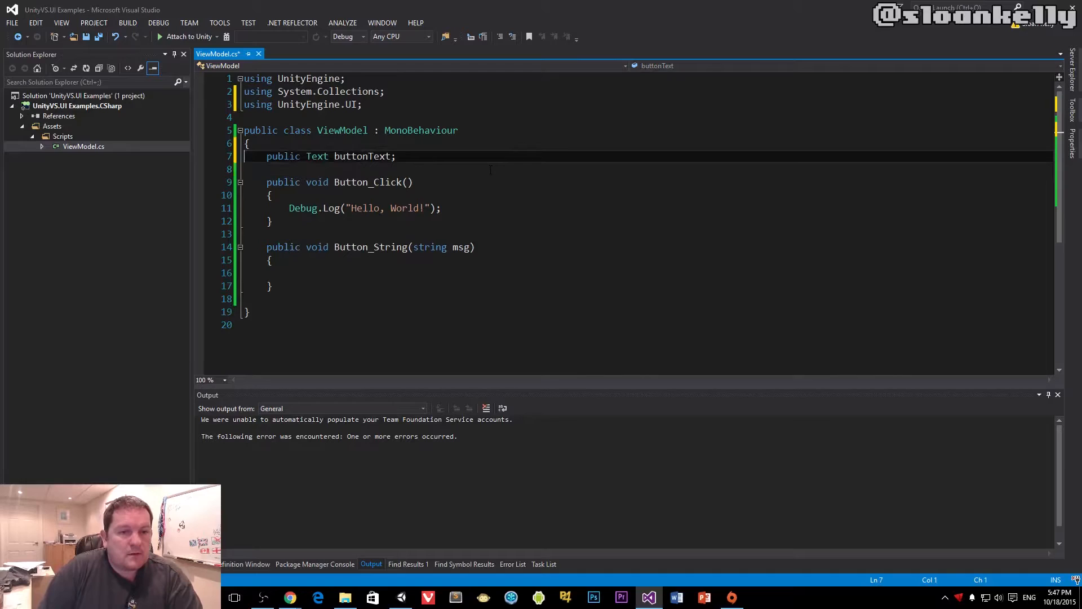
- Have Button_String assign buttonText.text = msg
{"action": "double_click", "coordinate": [362, 156]}
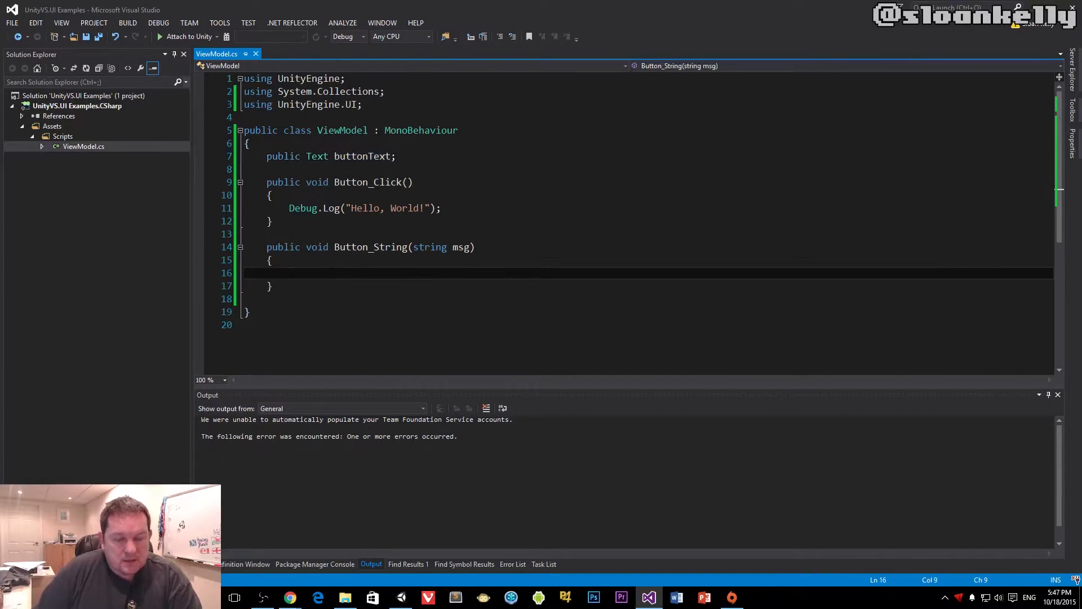
{"action": "type", "text": "buttonText.text = m"}
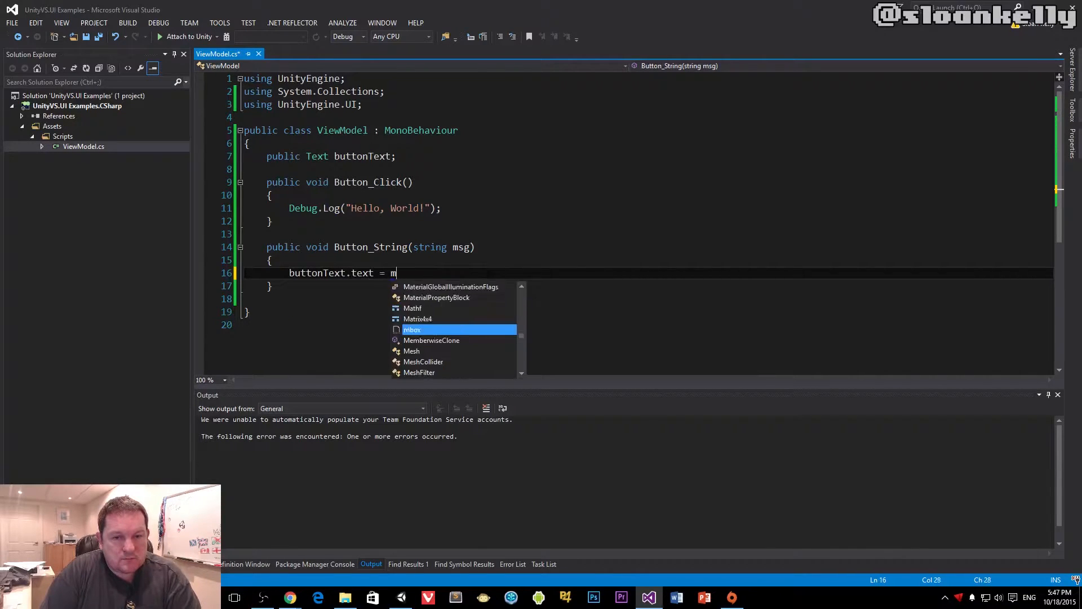
{"action": "type", "text": "sg;"}
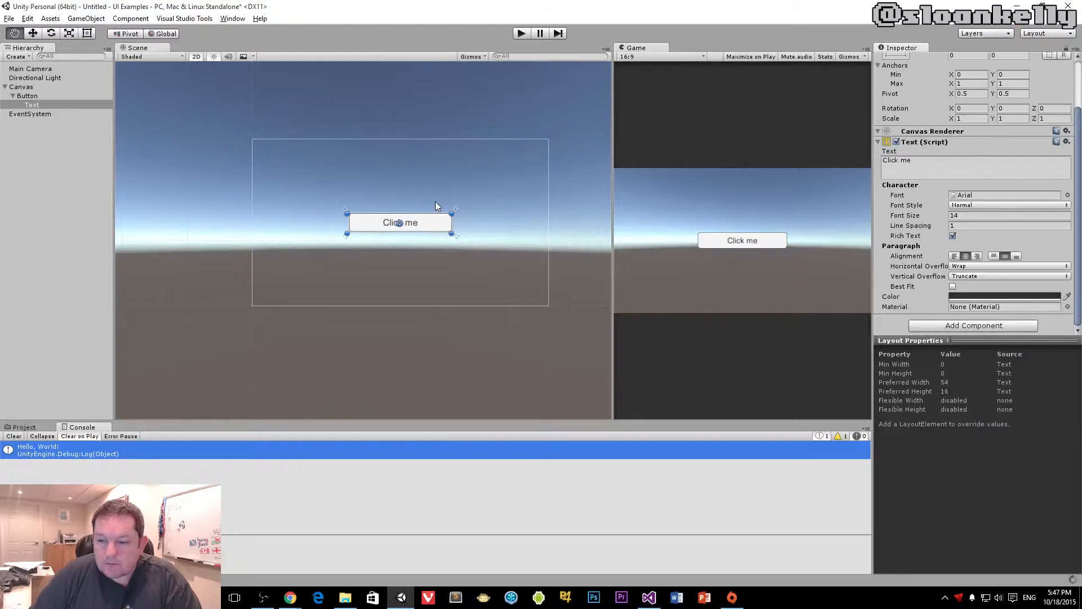
{"action": "mouse_move", "coordinate": [534, 159]}
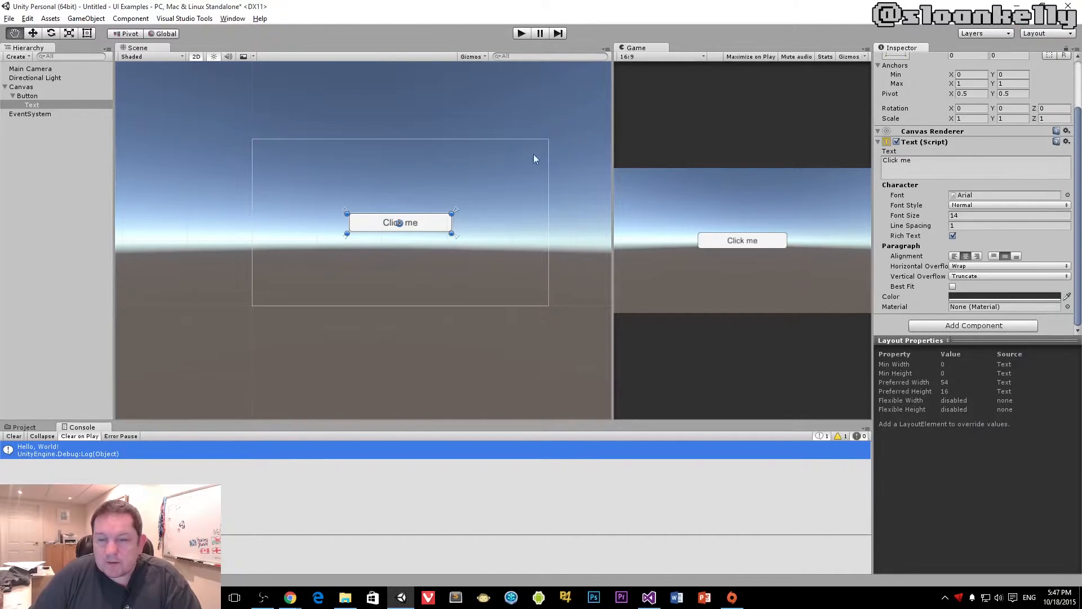
- Set the Button's On Click handler to ViewModel.Button_String with parameter 'This is text!'
{"action": "left_click", "coordinate": [22, 87]}
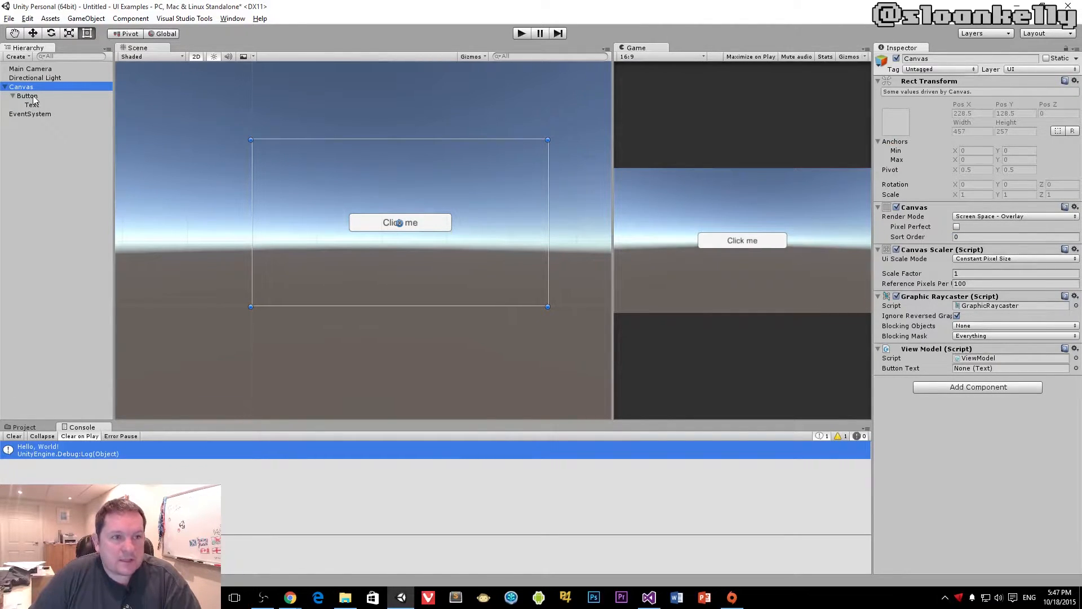
{"action": "left_click", "coordinate": [26, 95]}
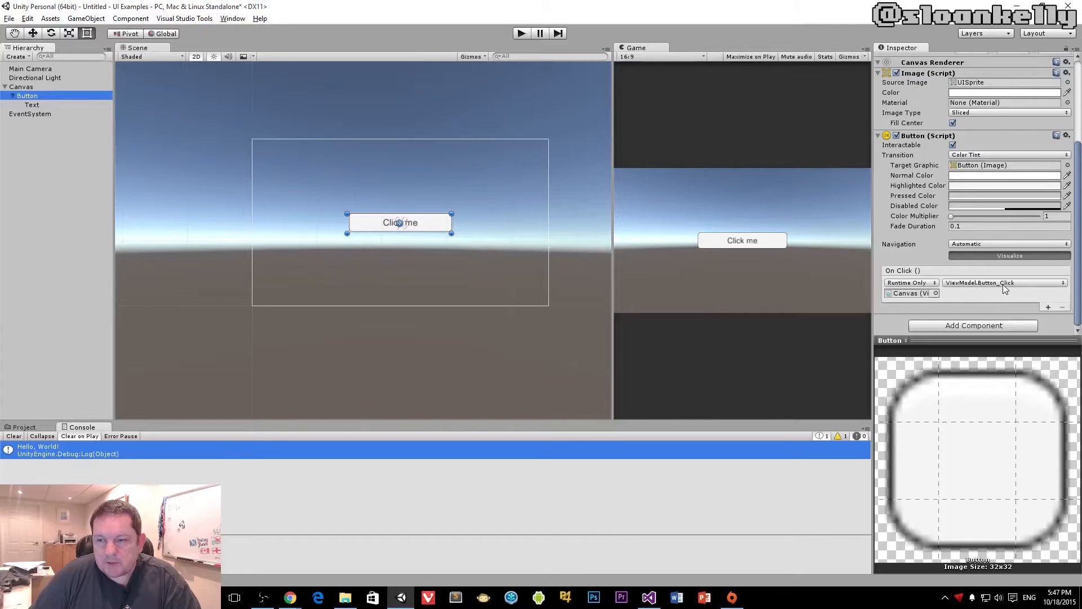
{"action": "left_click", "coordinate": [1005, 282]}
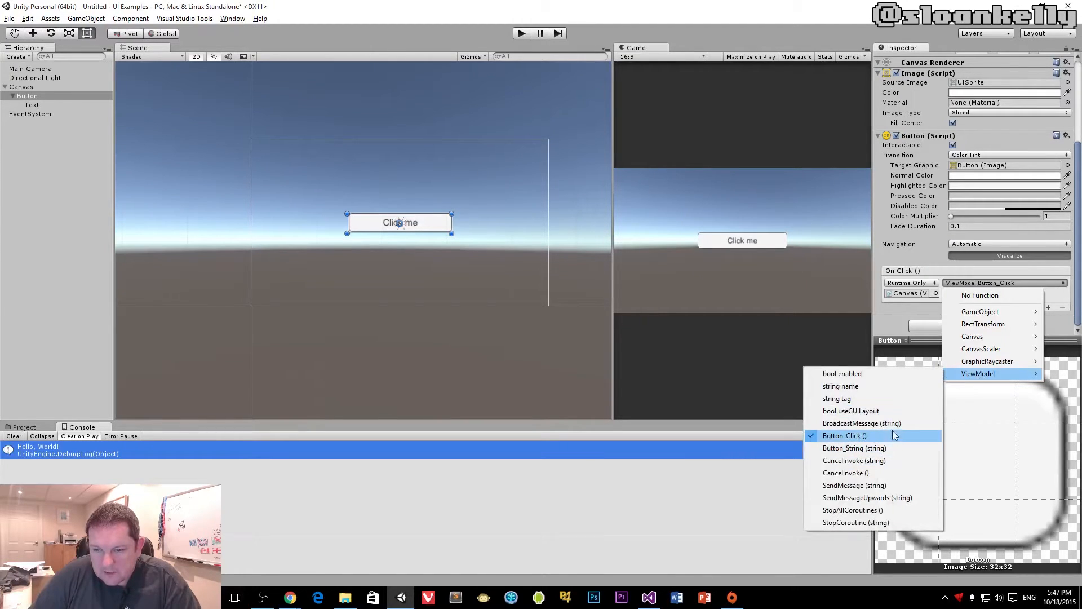
{"action": "mouse_move", "coordinate": [854, 448]}
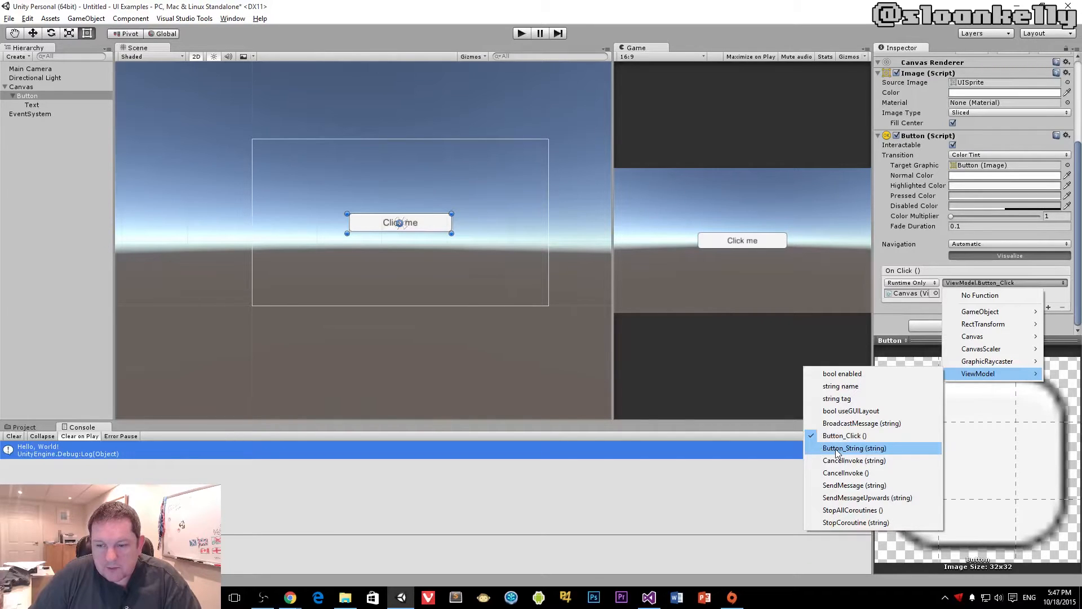
{"action": "left_click", "coordinate": [855, 448]}
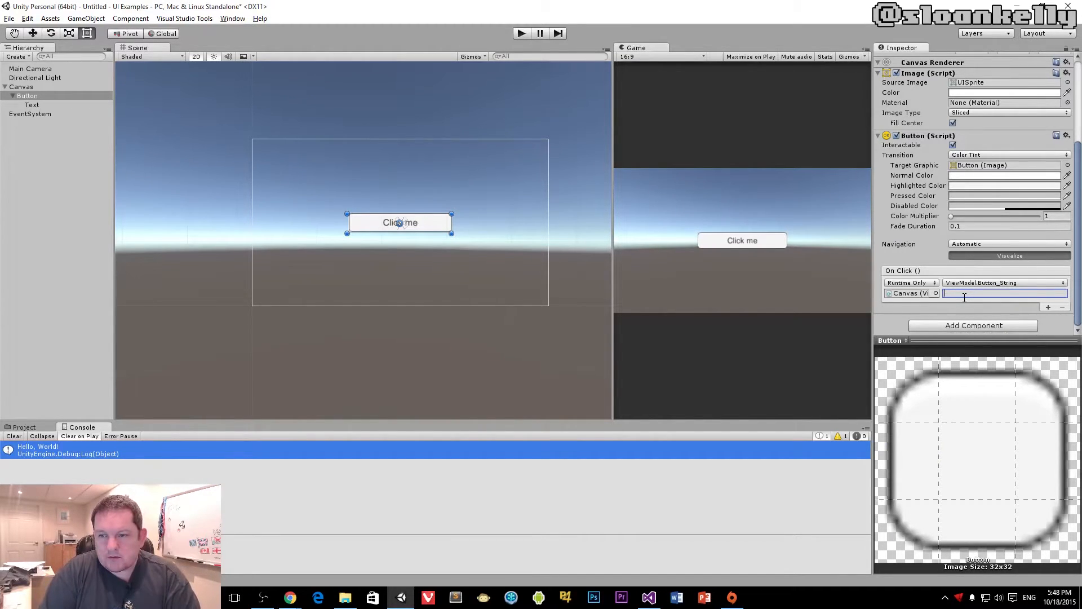
{"action": "type", "text": "This is text!"}
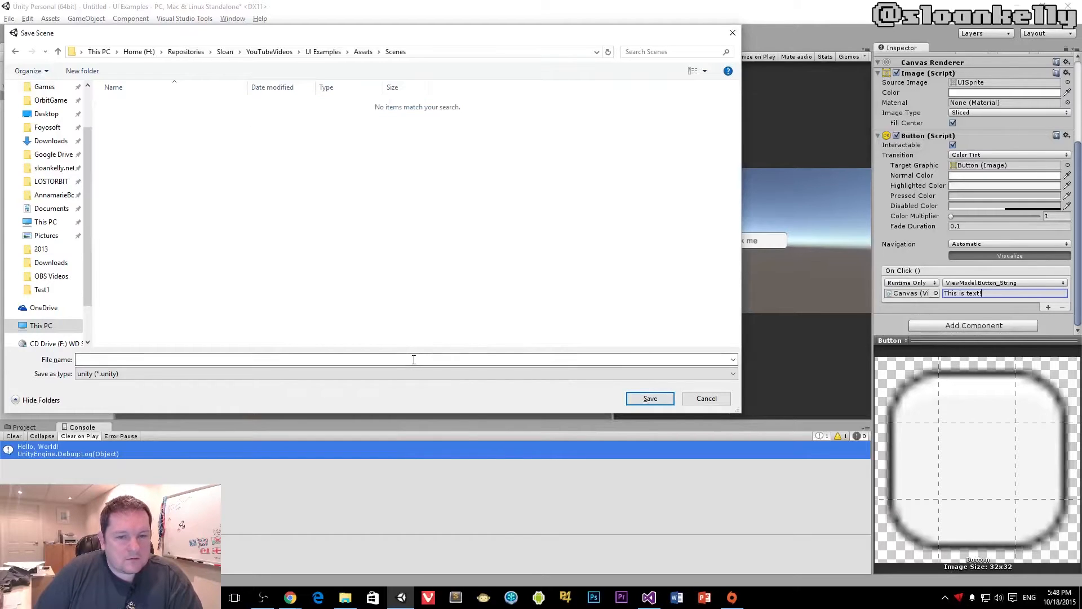
- Save the scene as Button Example
{"action": "type", "text": "Button Exam"}
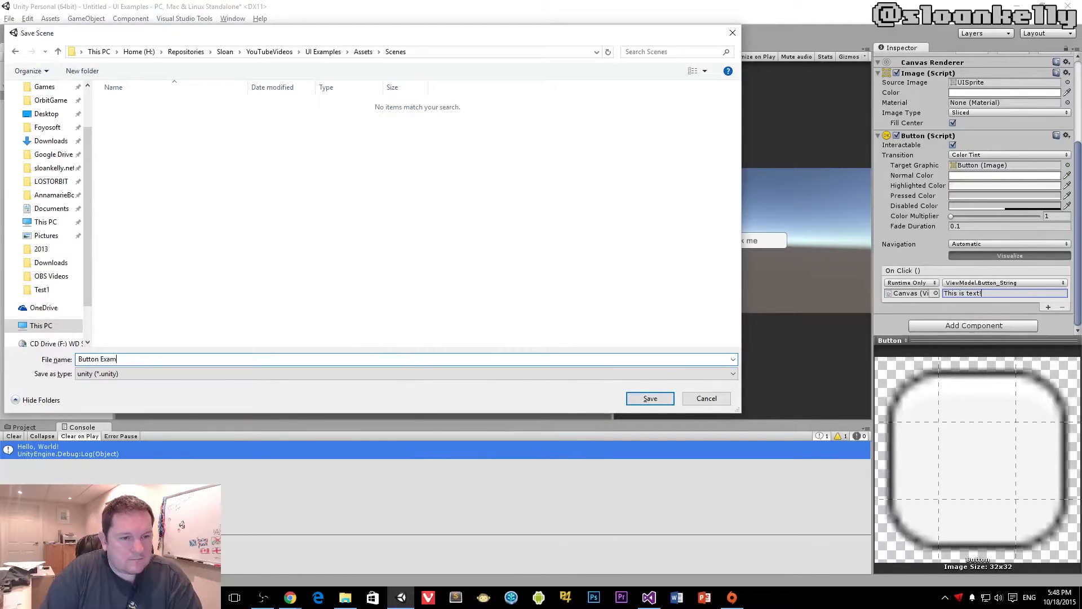
{"action": "left_click", "coordinate": [649, 399]}
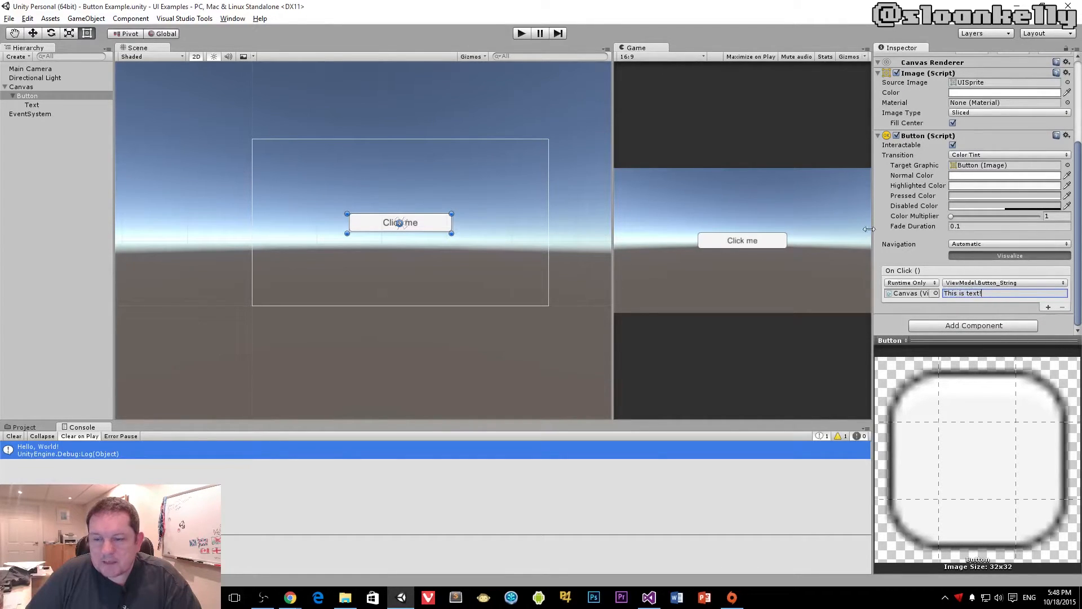
- Play the scene, click the button and inspect the resulting NullReferenceException, then stop
{"action": "left_click", "coordinate": [520, 33]}
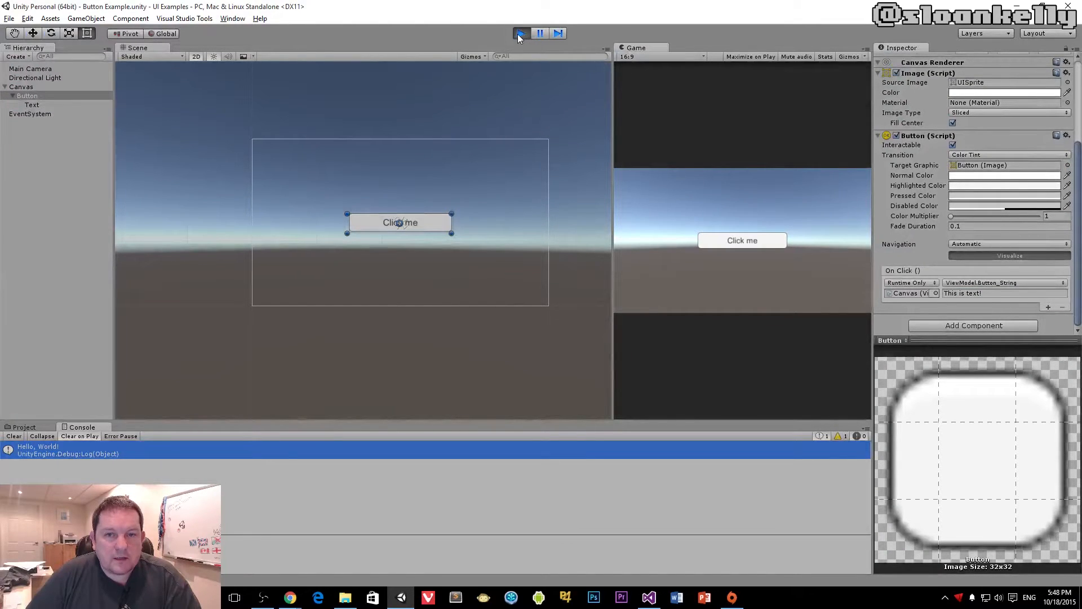
{"action": "left_click", "coordinate": [742, 240]}
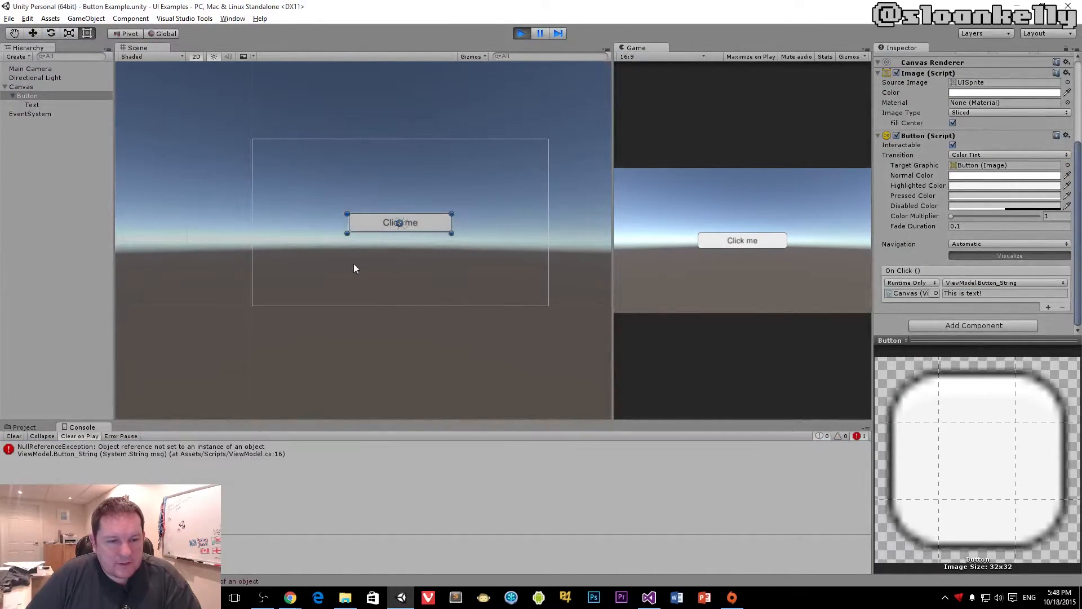
{"action": "left_click", "coordinate": [141, 449]}
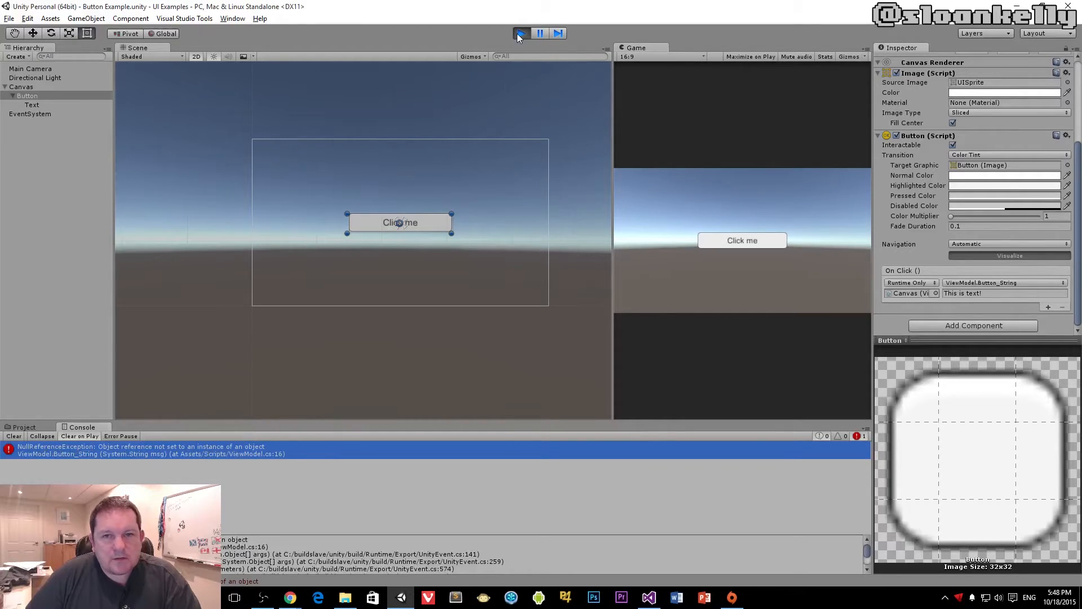
{"action": "left_click", "coordinate": [520, 33]}
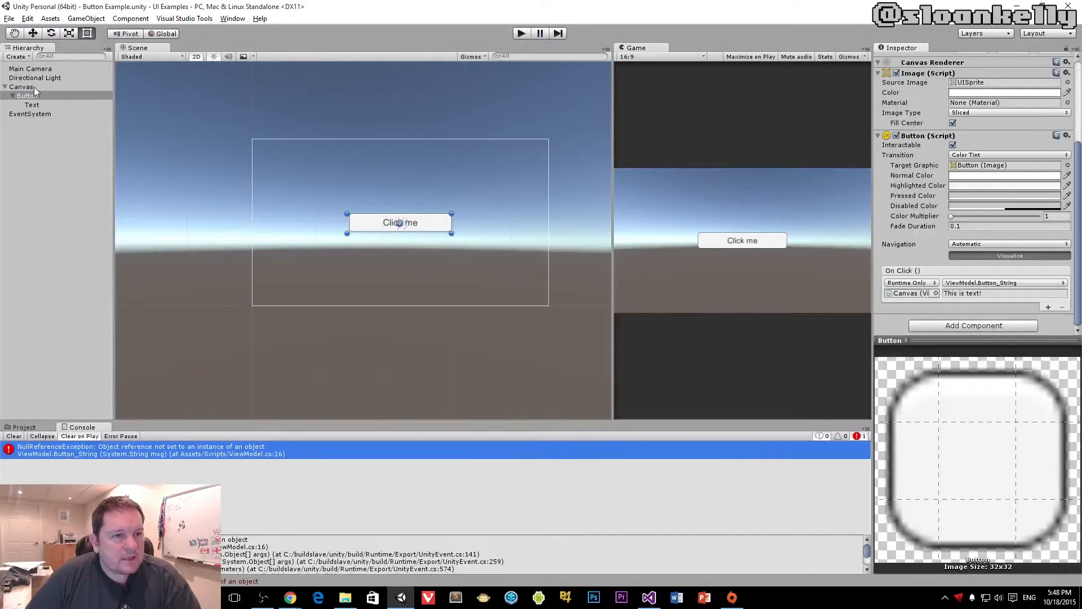
- Assign the button's Text object to the Canvas ViewModel's Button Text field
{"action": "left_click", "coordinate": [22, 86]}
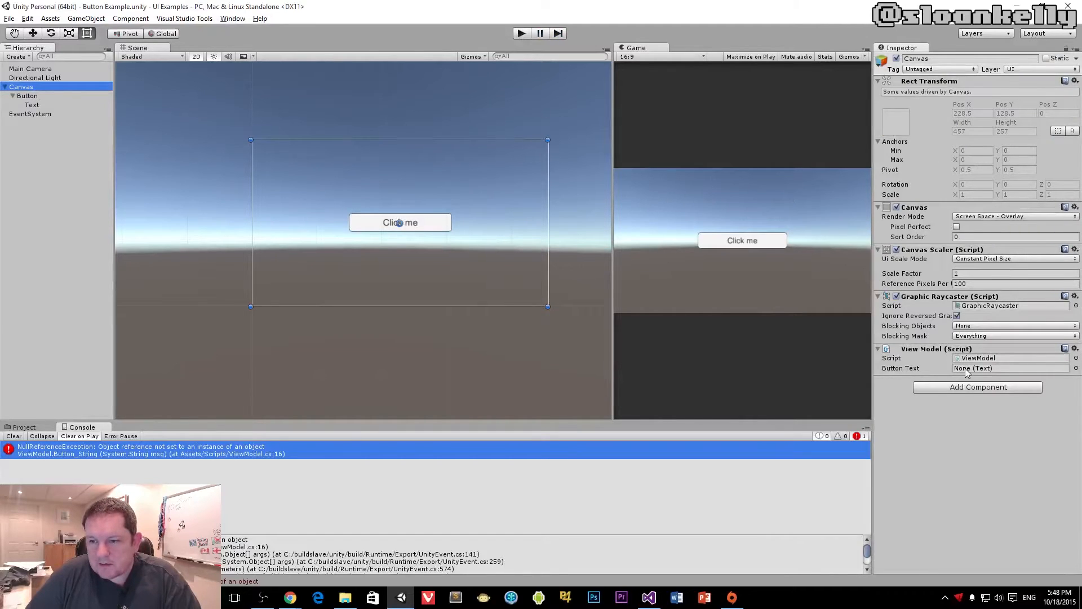
{"action": "left_click", "coordinate": [1011, 368]}
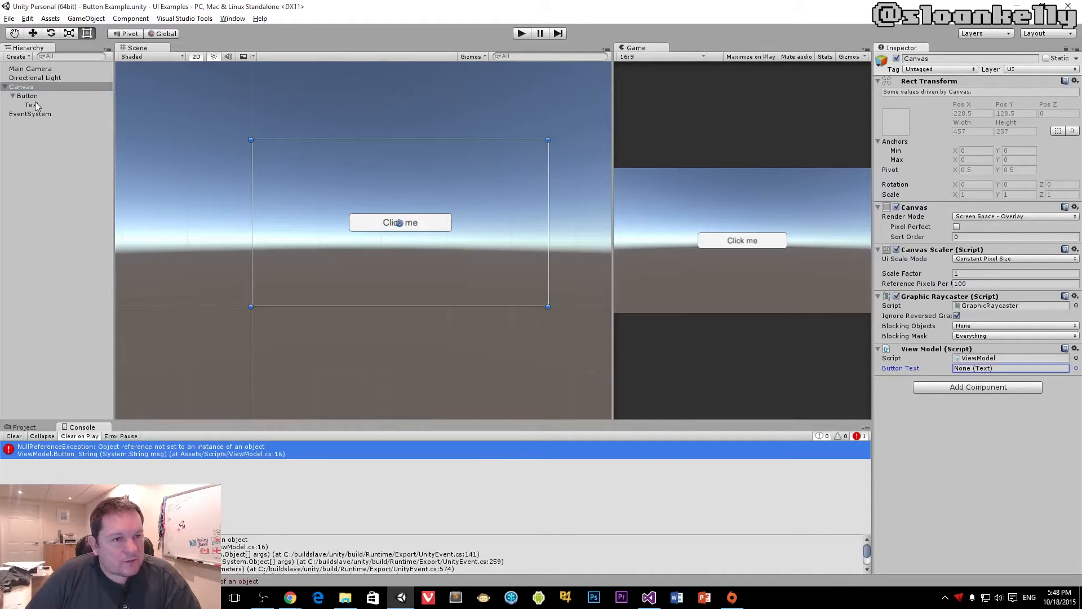
{"action": "left_click", "coordinate": [31, 104]}
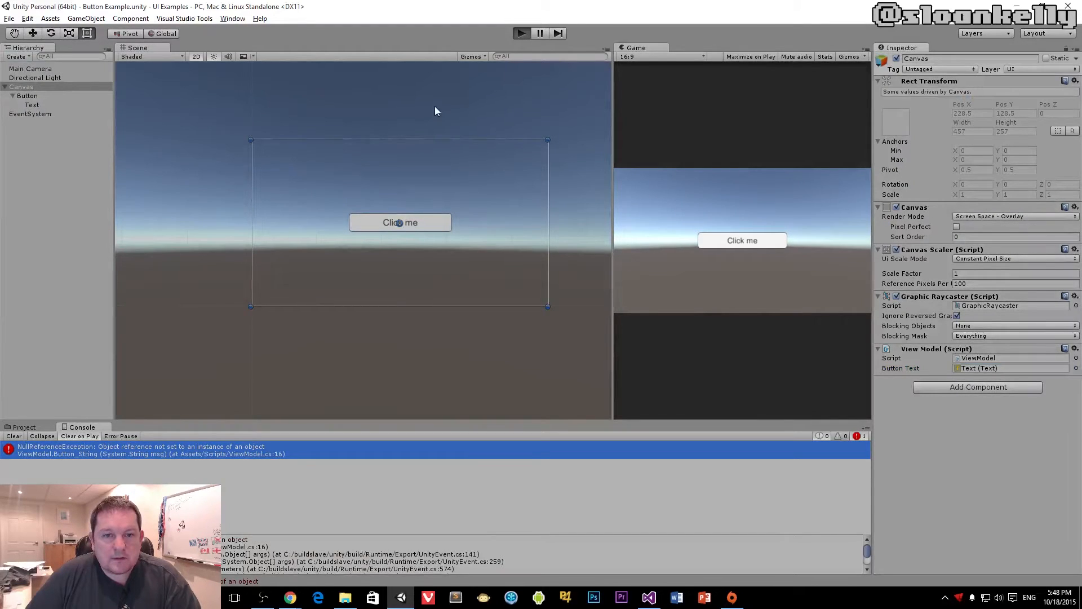
{"action": "left_click", "coordinate": [742, 240]}
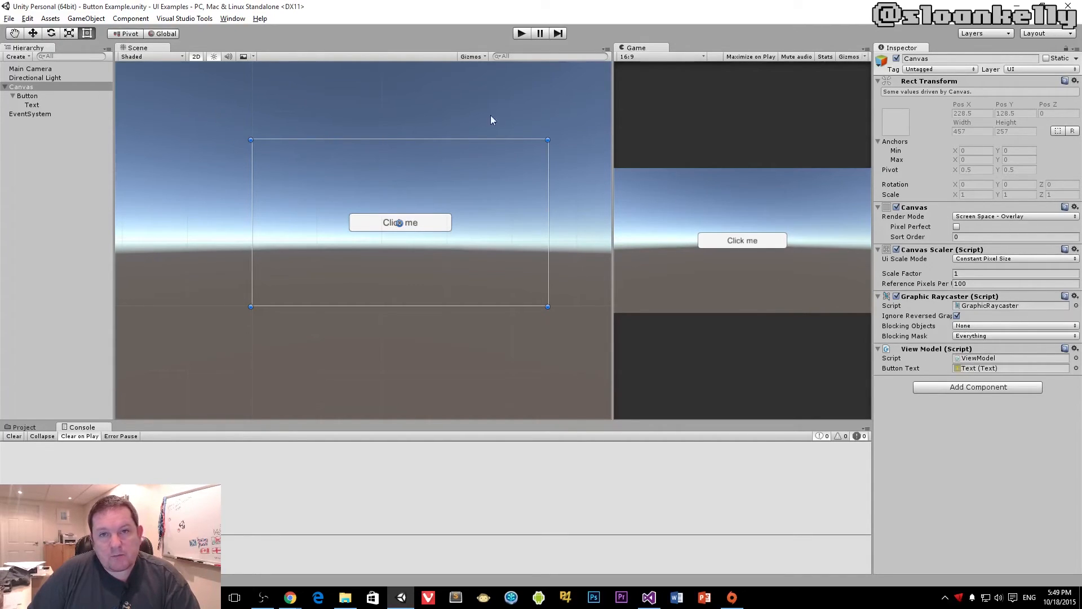
{"action": "mouse_move", "coordinate": [786, 250]}
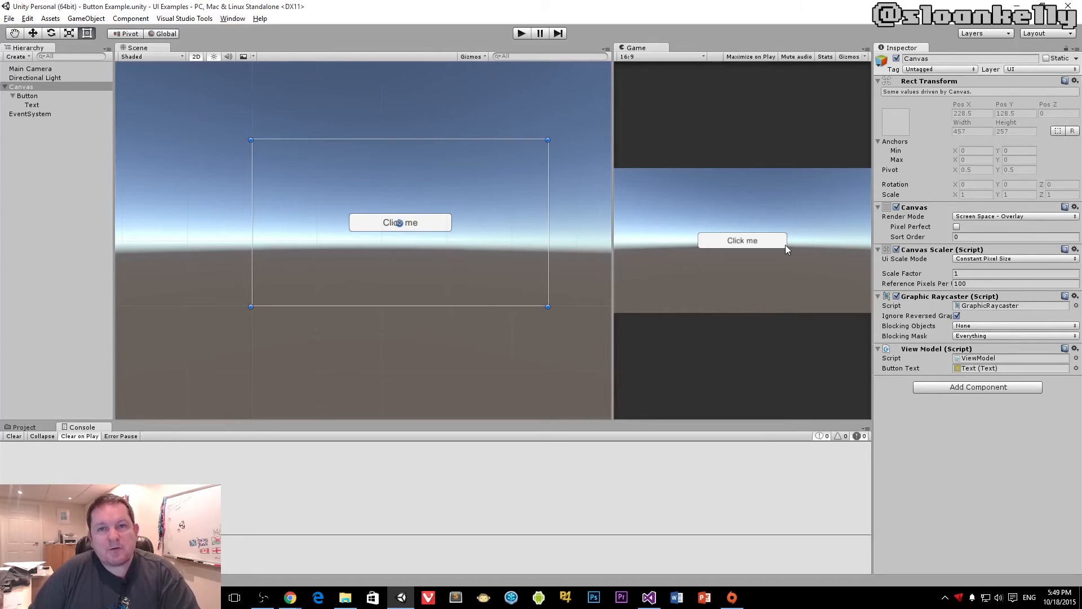
{"action": "mouse_move", "coordinate": [871, 310]}
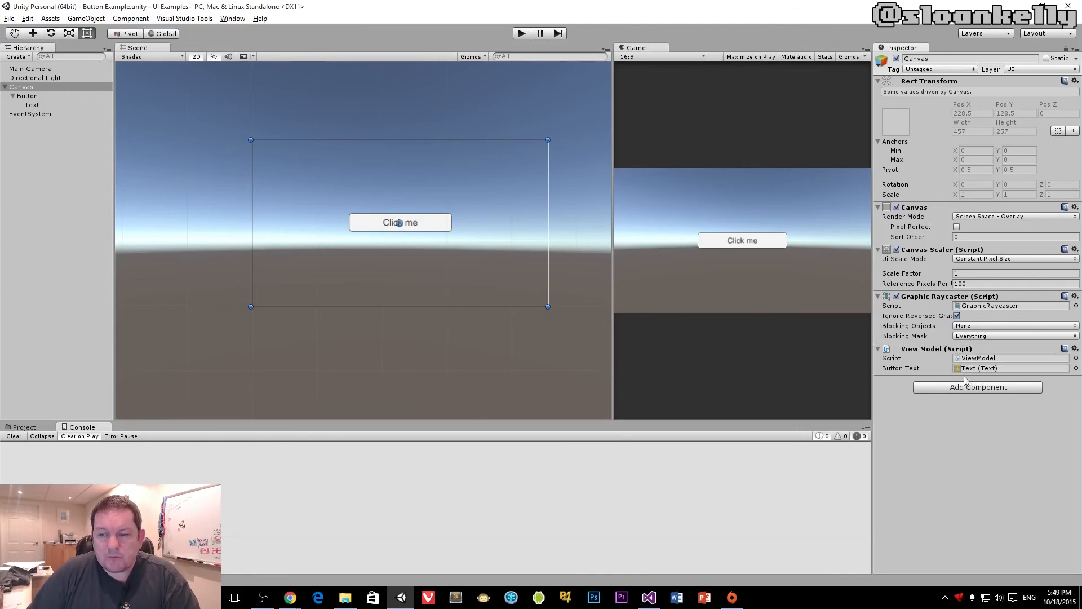
{"action": "mouse_move", "coordinate": [951, 372]}
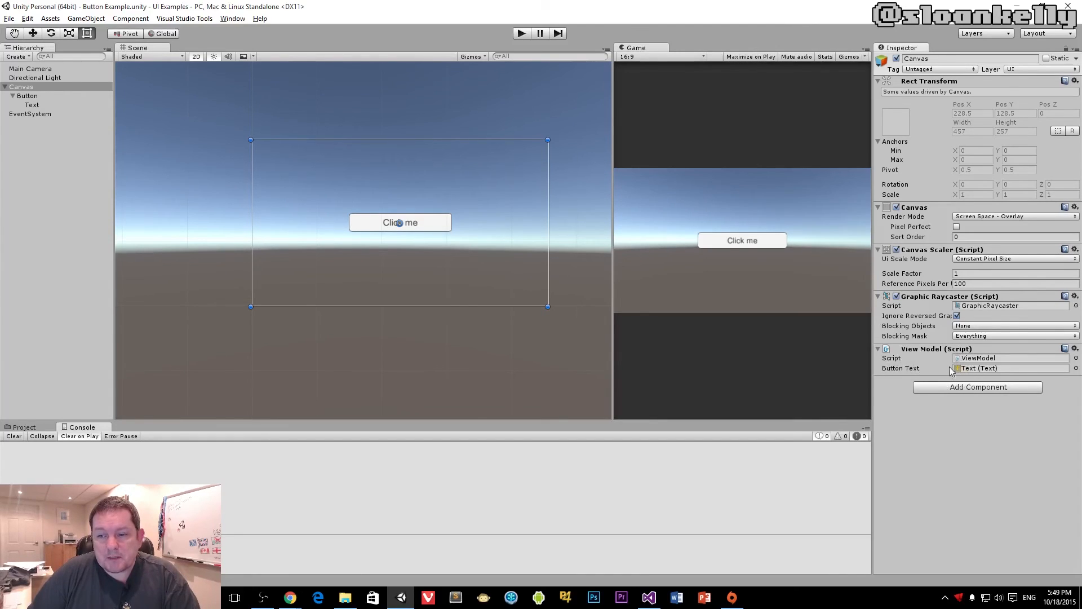